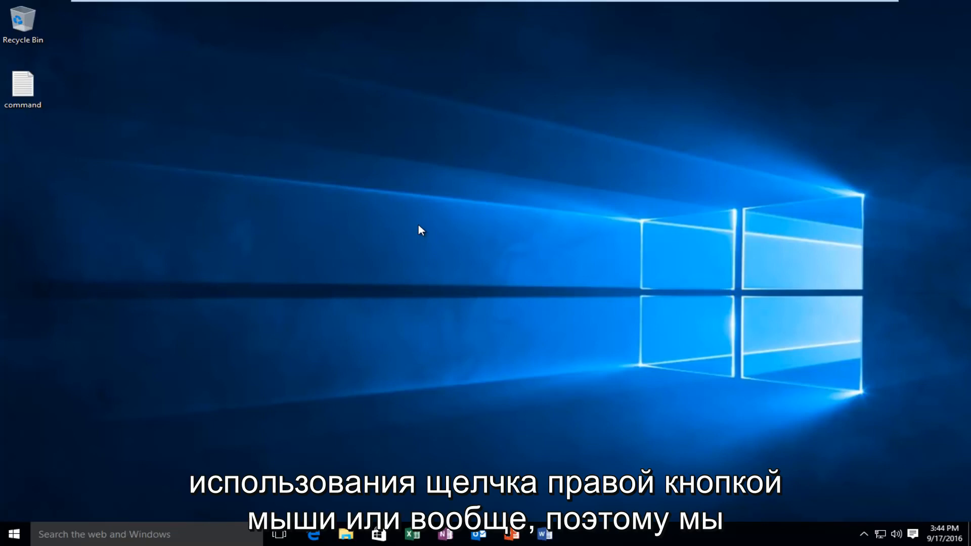
mouse_move(111, 457)
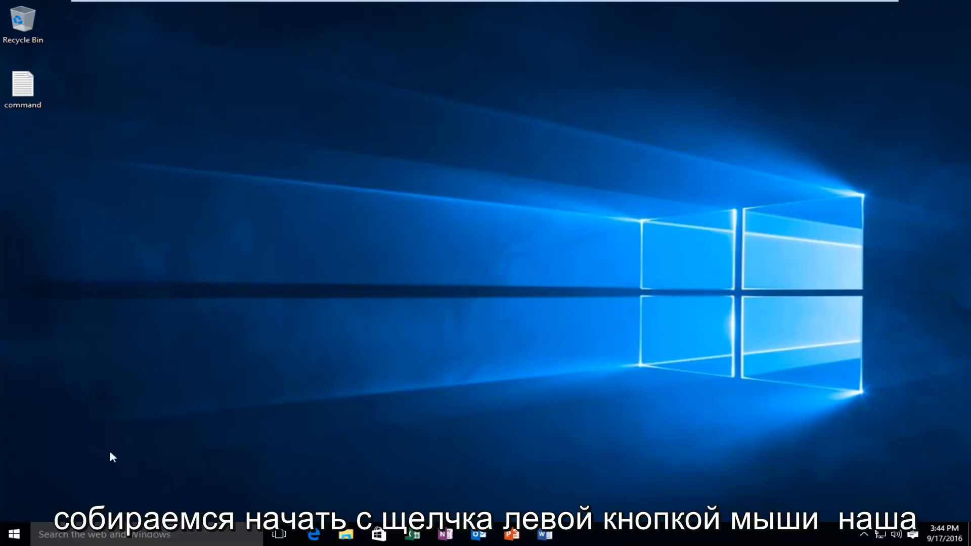
Search 'cmd' from the Start menu and launch Command Prompt.
left_click(9, 534)
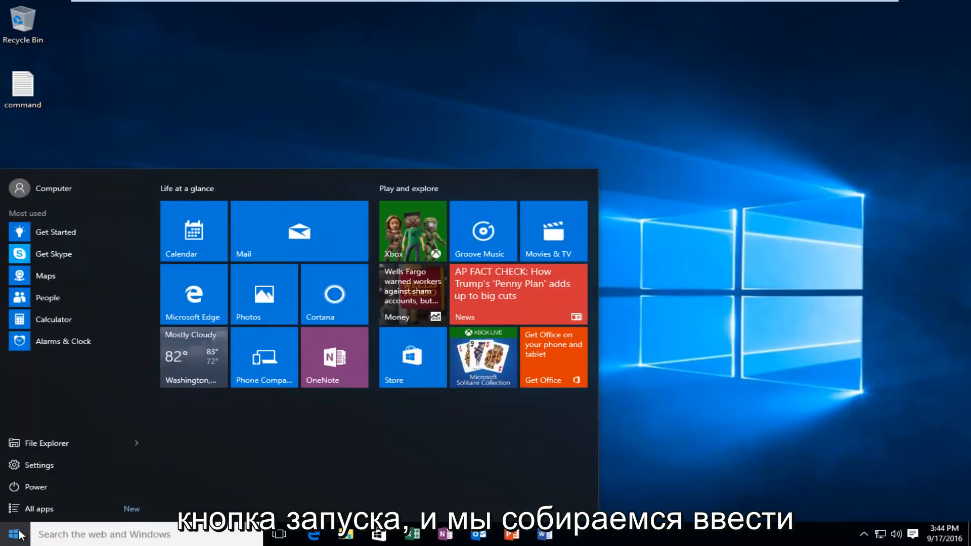
type("cmd")
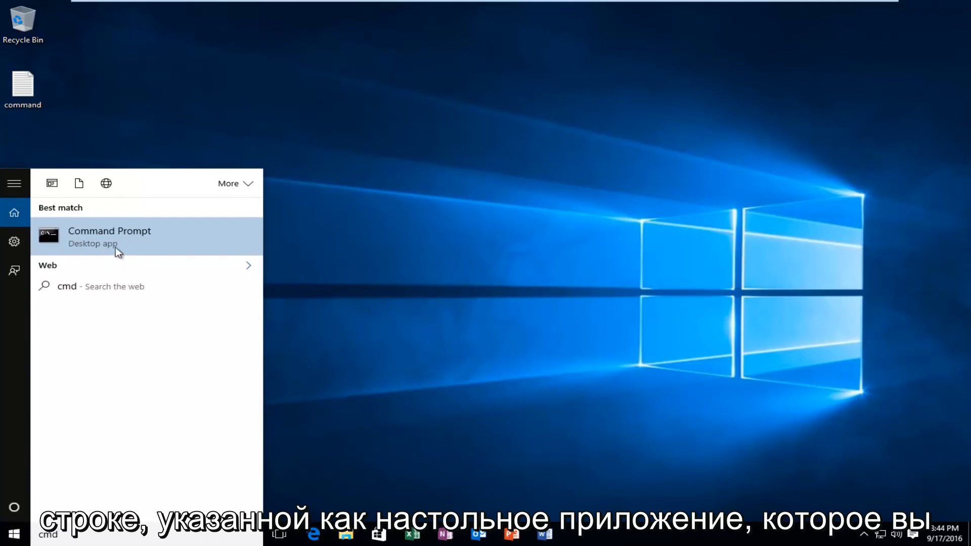
left_click(83, 242)
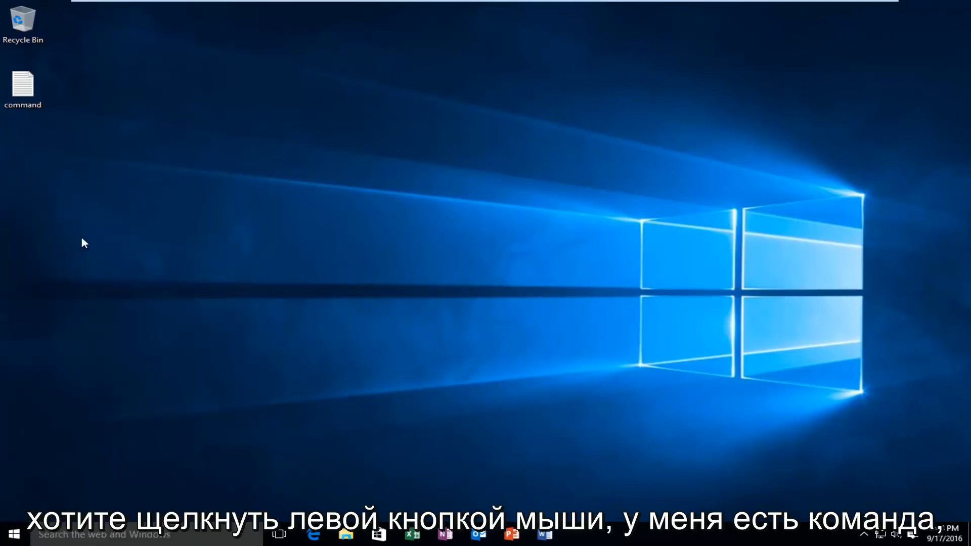
Open the desktop command file in Notepad and copy cmd /c"echo off|clip".
double_click(22, 84)
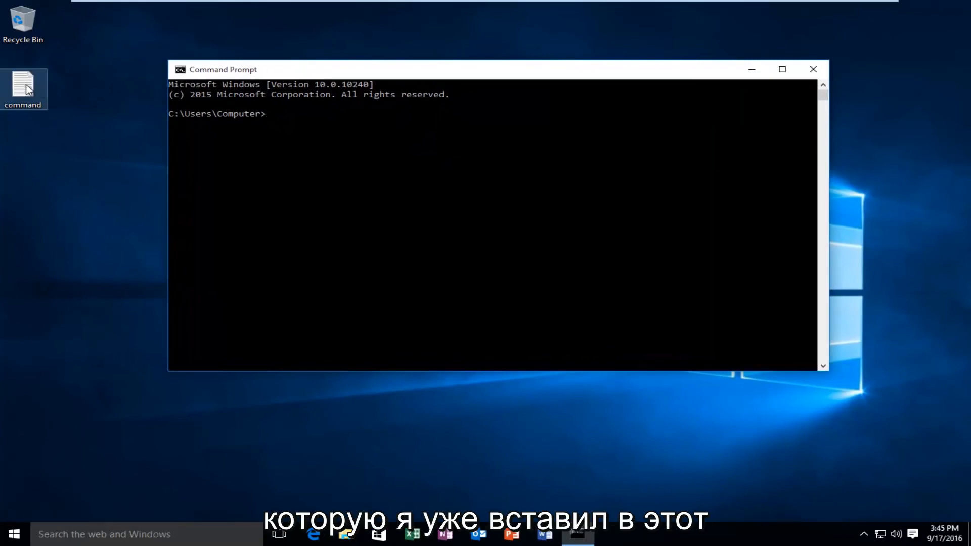
double_click(23, 88)
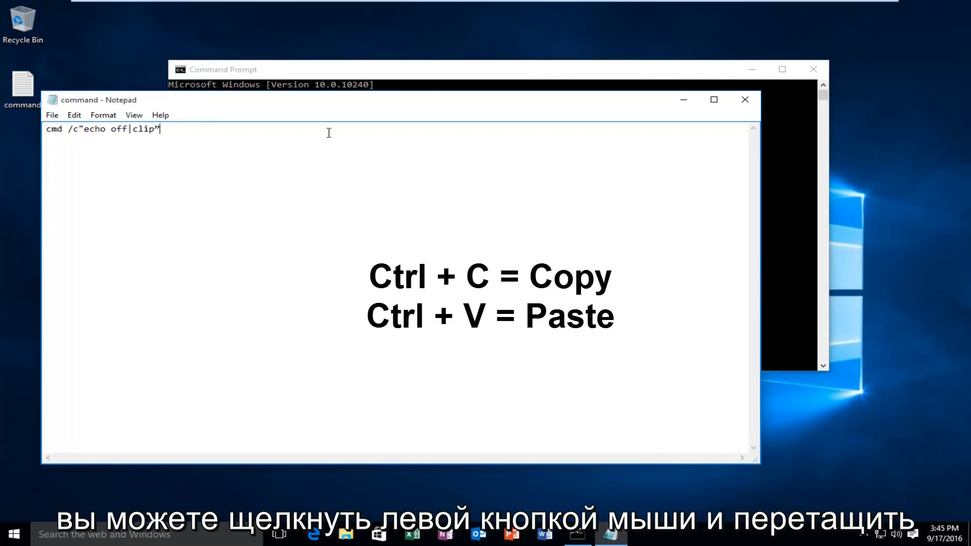
key("ctrl+a")
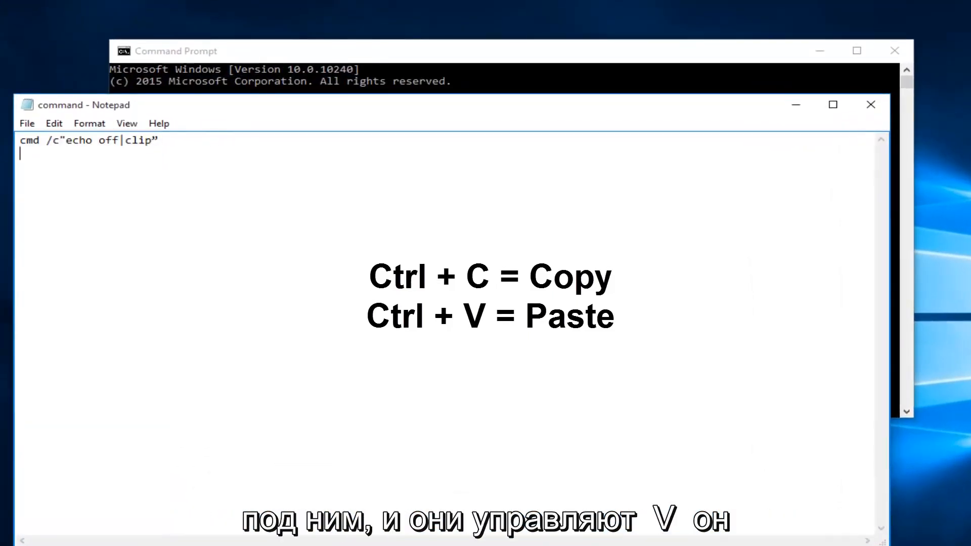
key("ctrl+v")
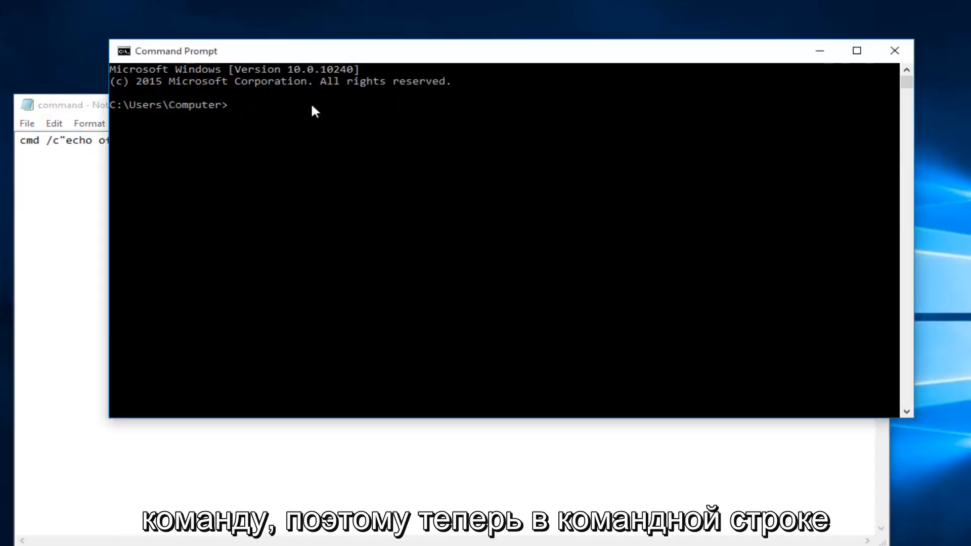
mouse_move(238, 117)
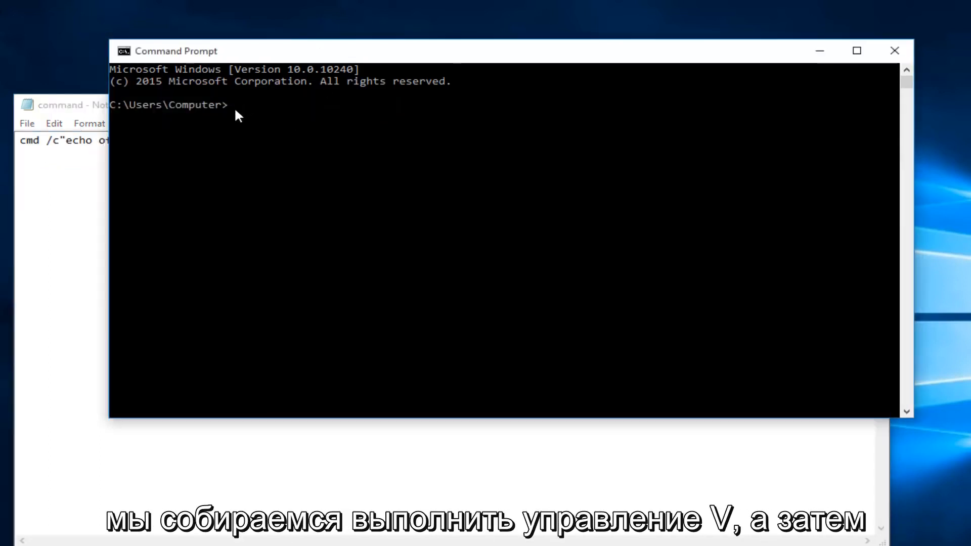
Paste and run cmd /c"echo off|clip" in Command Prompt.
key("ctrl+v")
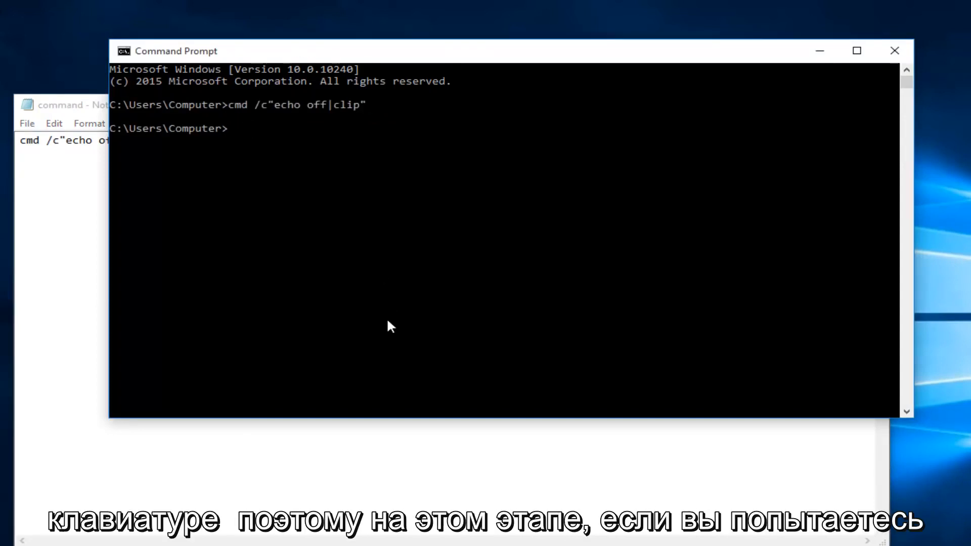
mouse_move(193, 169)
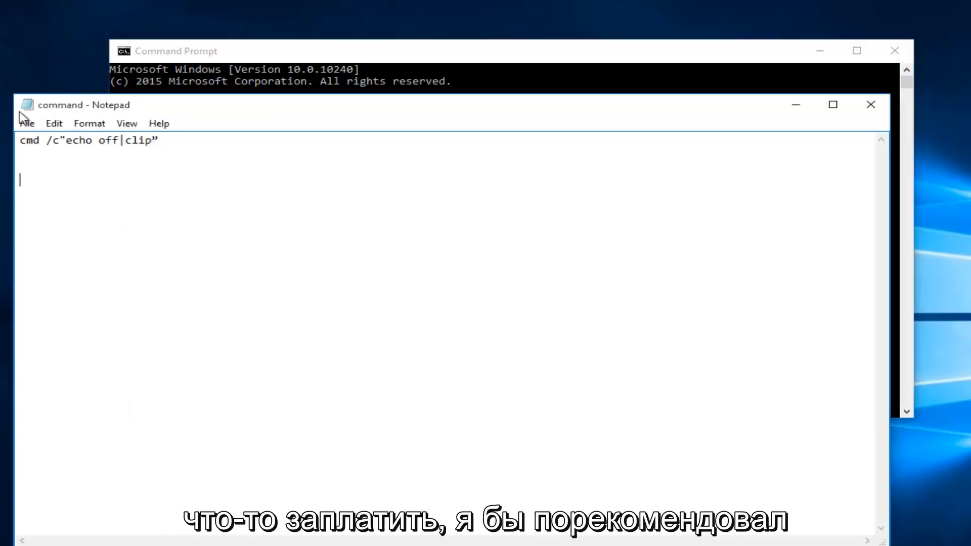
mouse_move(50, 194)
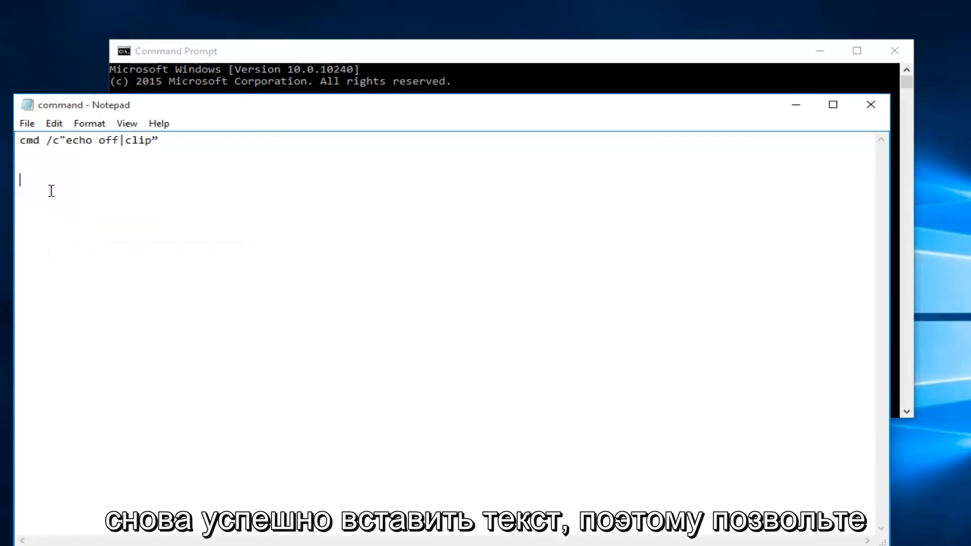
Right-click paste the command on an empty Notepad line, then close without saving.
left_click(63, 140)
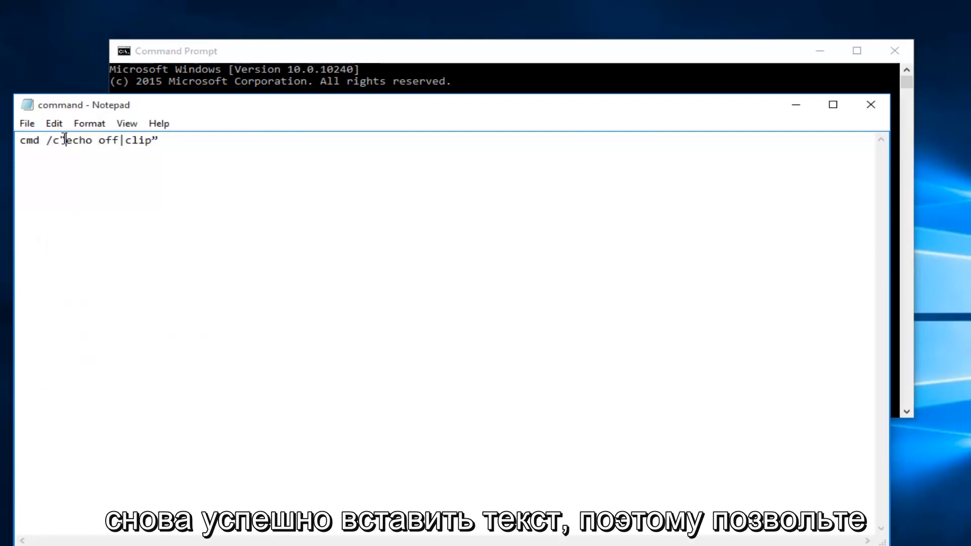
right_click(86, 138)
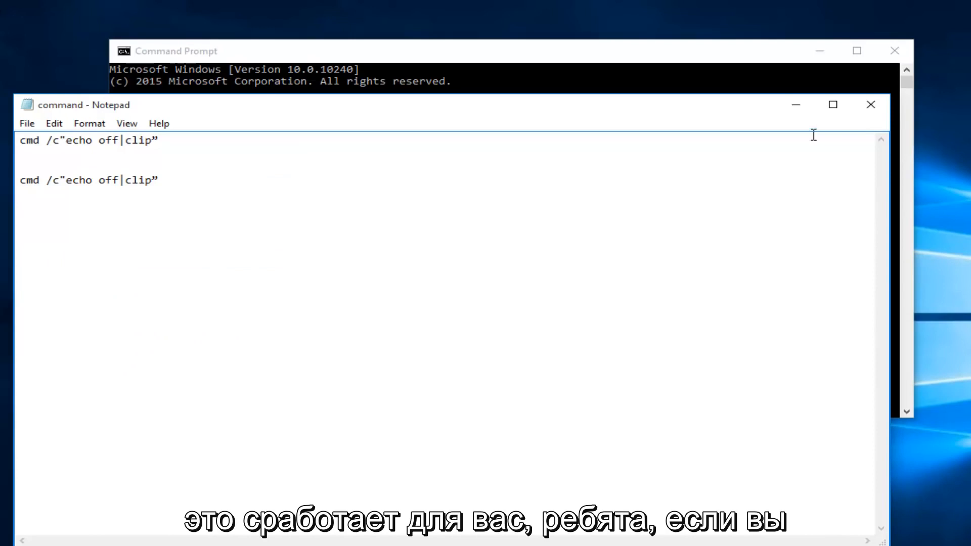
left_click(871, 104)
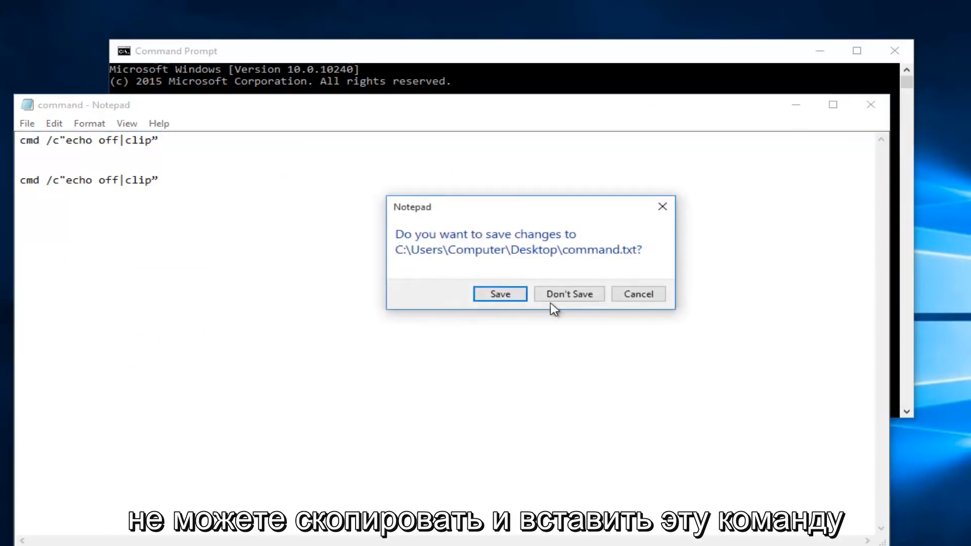
left_click(568, 294)
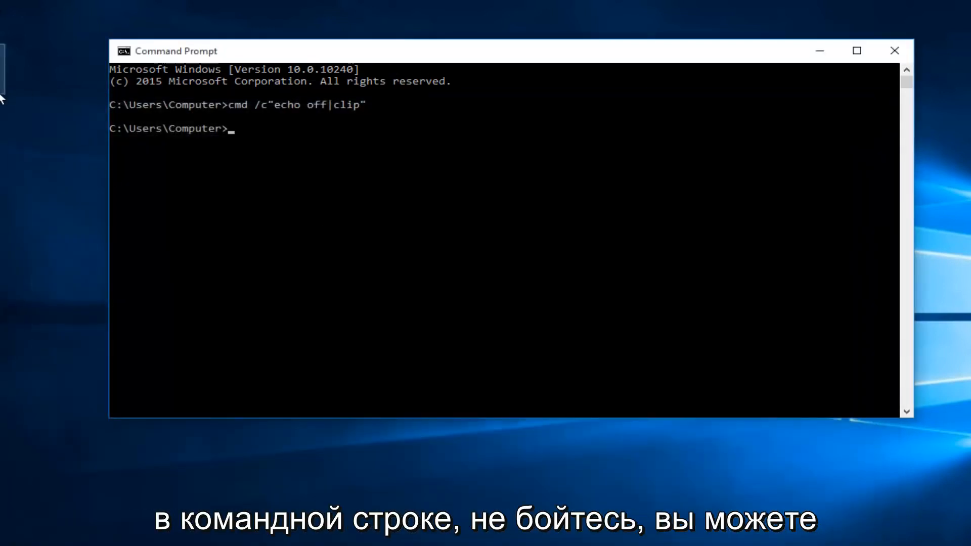